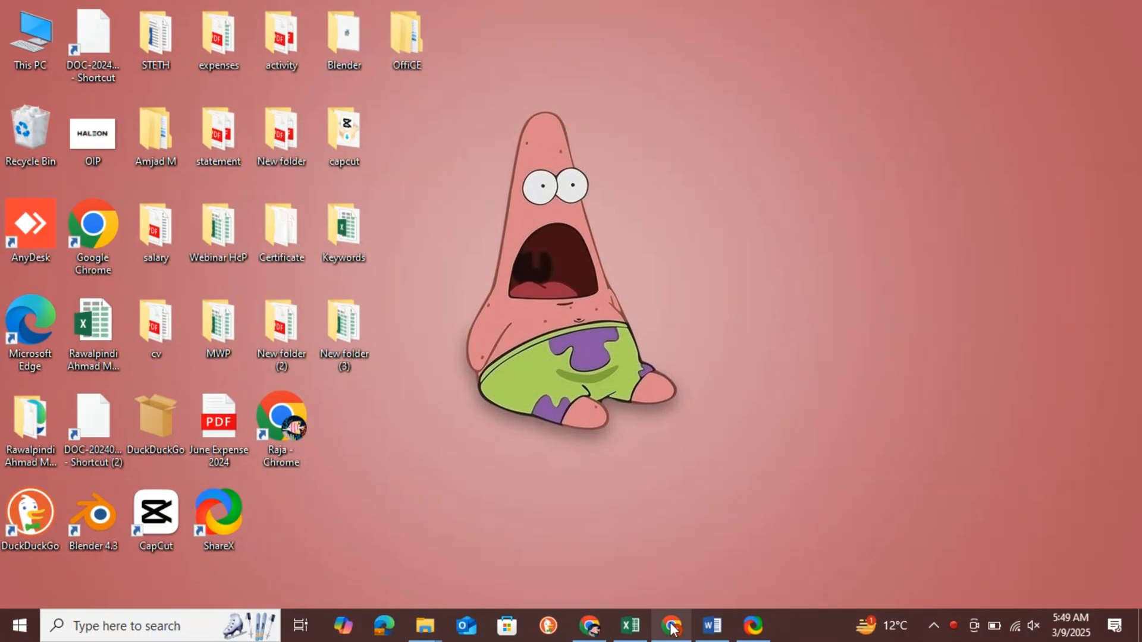
# - Bring up Chrome with the Class Central ModPo course page and its paused intro video
pyautogui.click(670, 625)
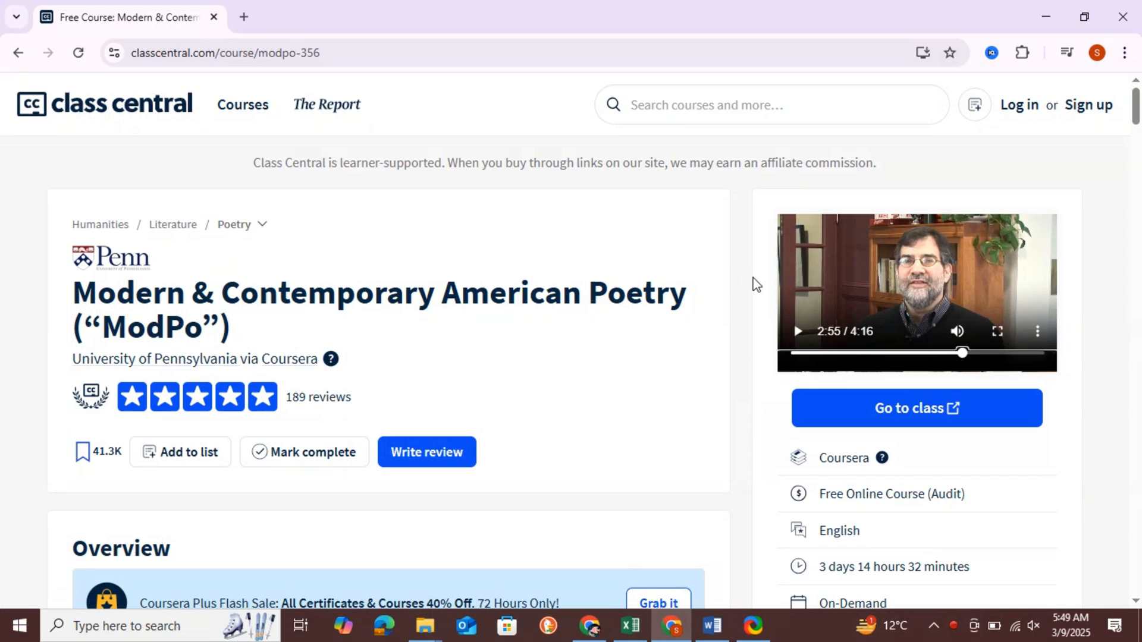
pyautogui.moveTo(1019, 135)
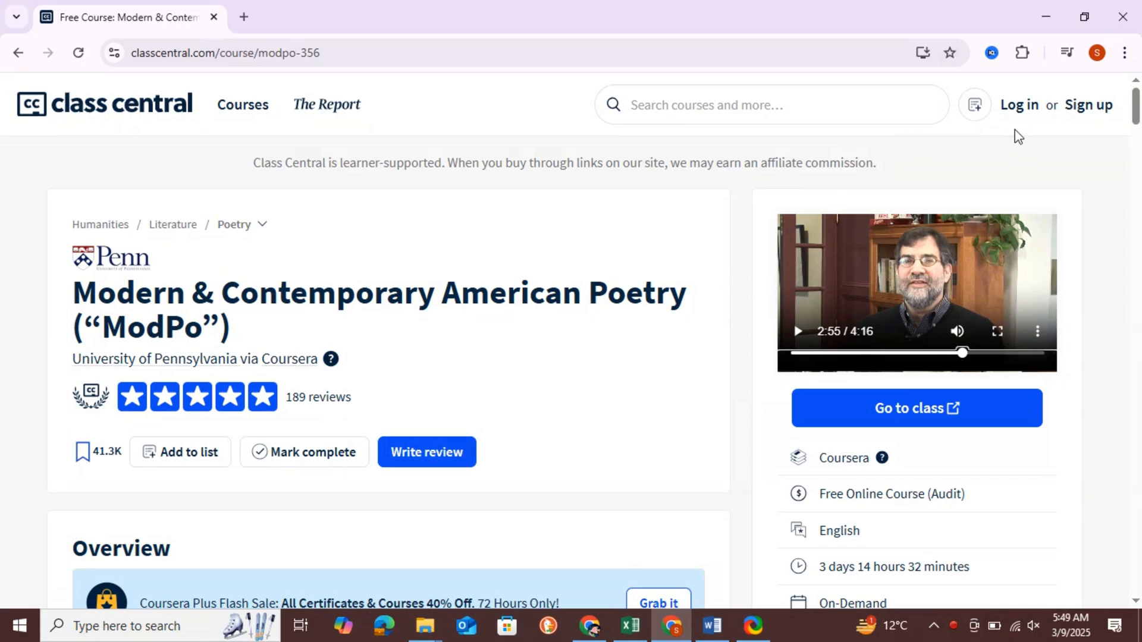
pyautogui.moveTo(766, 273)
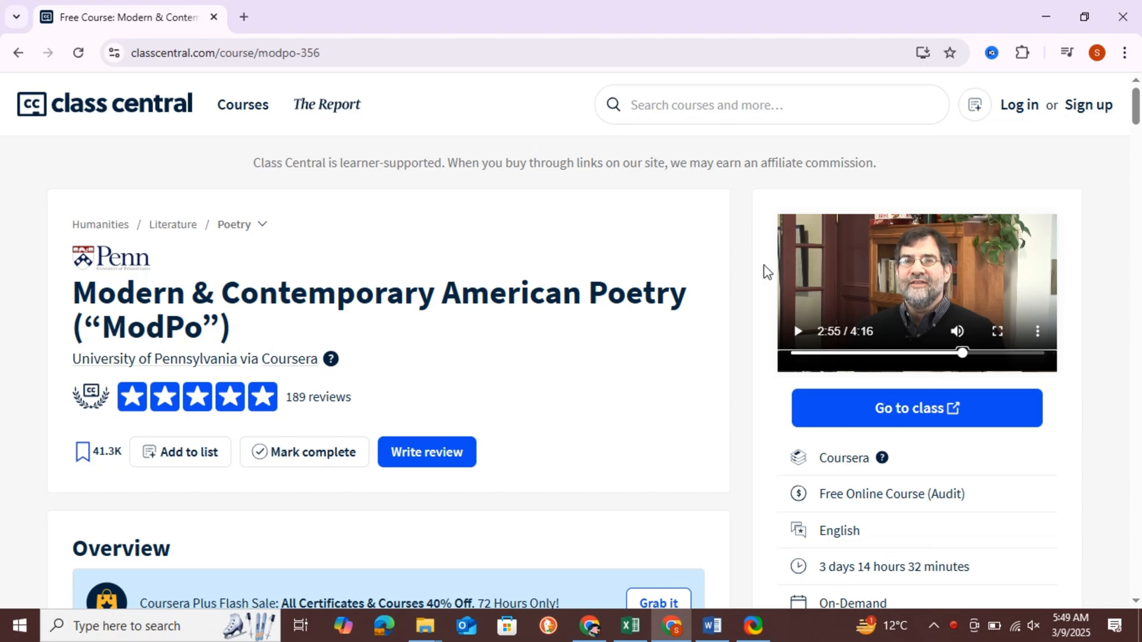
pyautogui.moveTo(740, 272)
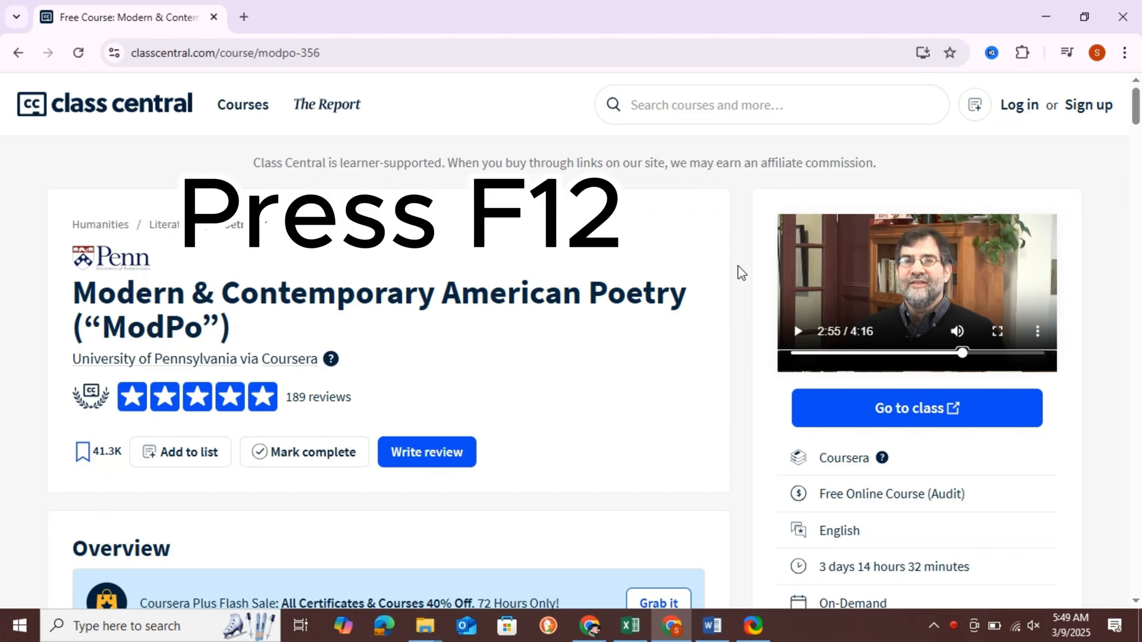
pyautogui.rightClick(740, 273)
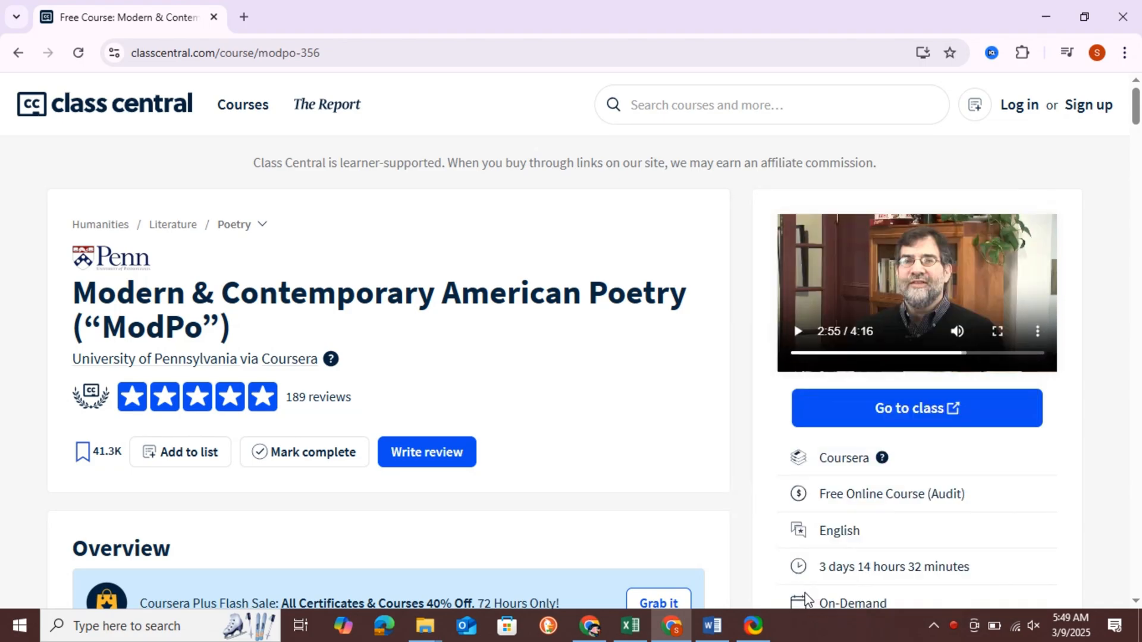
# - Show DevTools' Network panel filtered to Media and start the course intro video
pyautogui.press('F12')
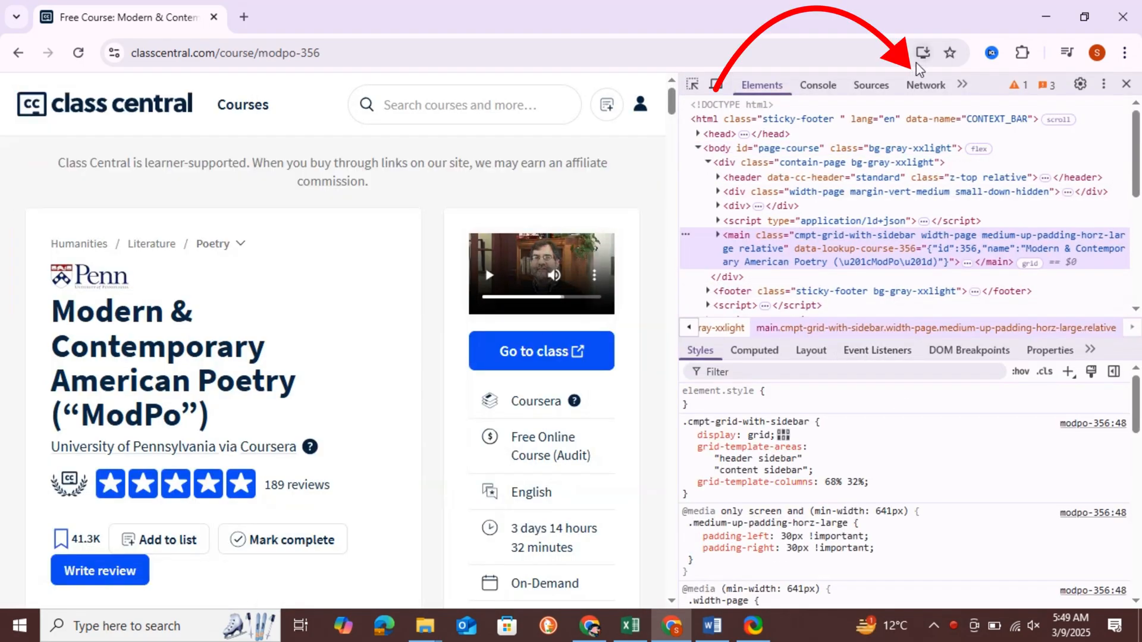
pyautogui.click(925, 85)
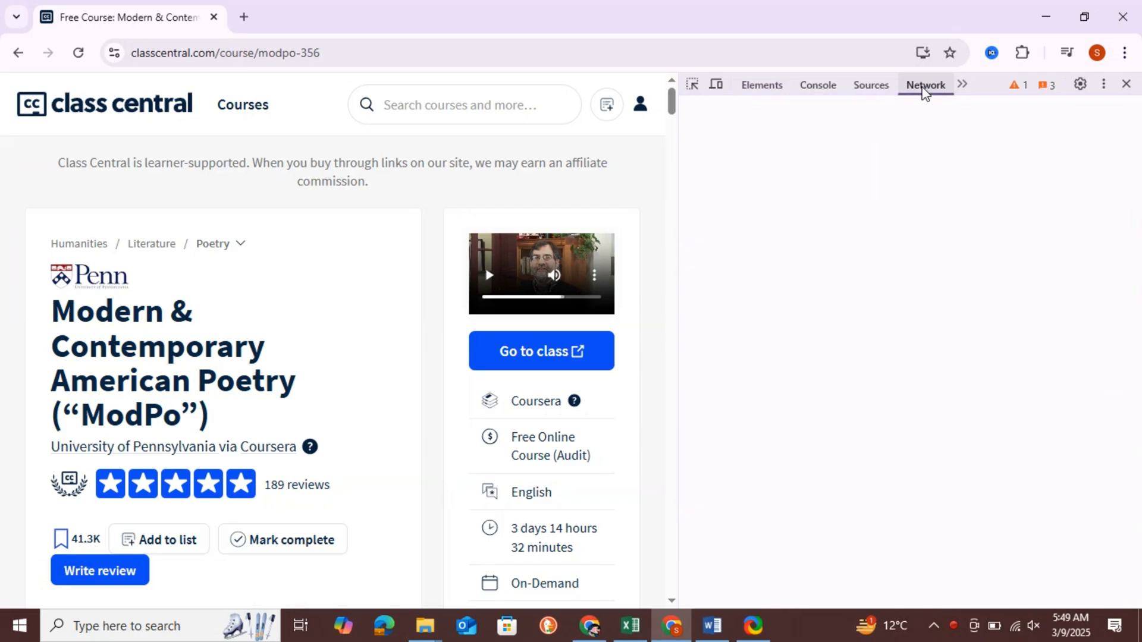
pyautogui.click(925, 86)
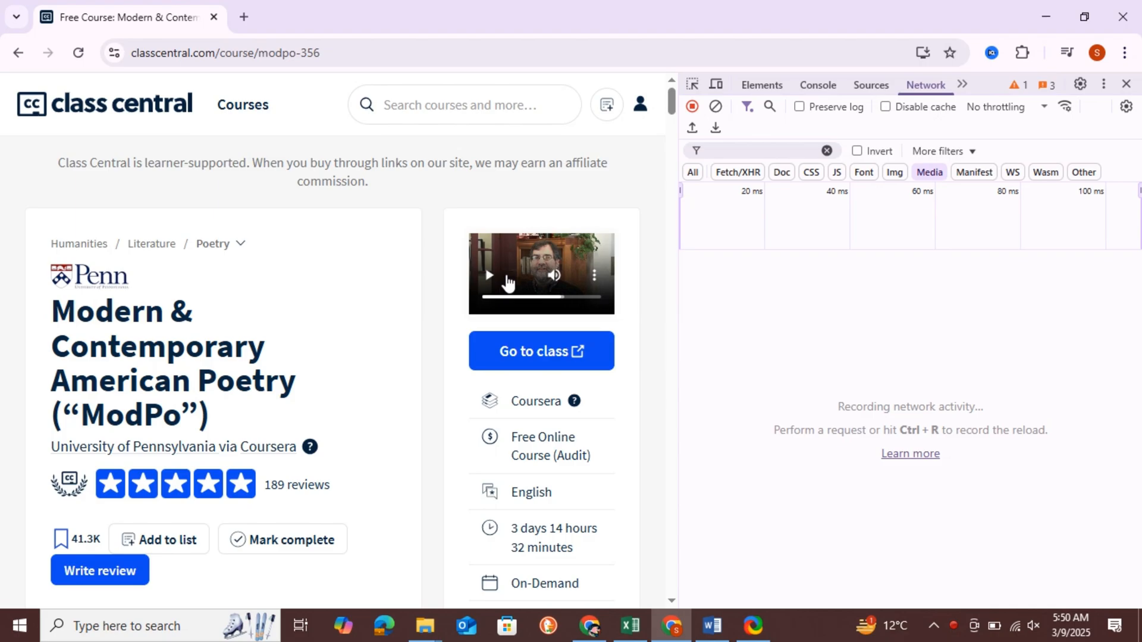
pyautogui.click(487, 274)
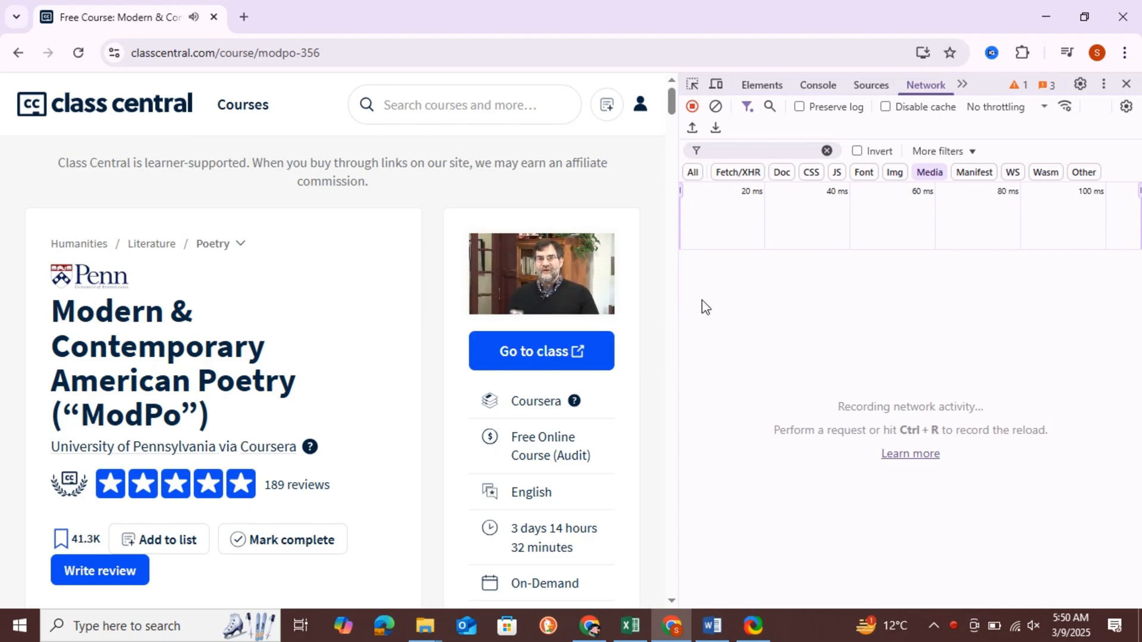
# - Reload the page and replay the video so index.mp4 requests appear in the network log
pyautogui.click(79, 53)
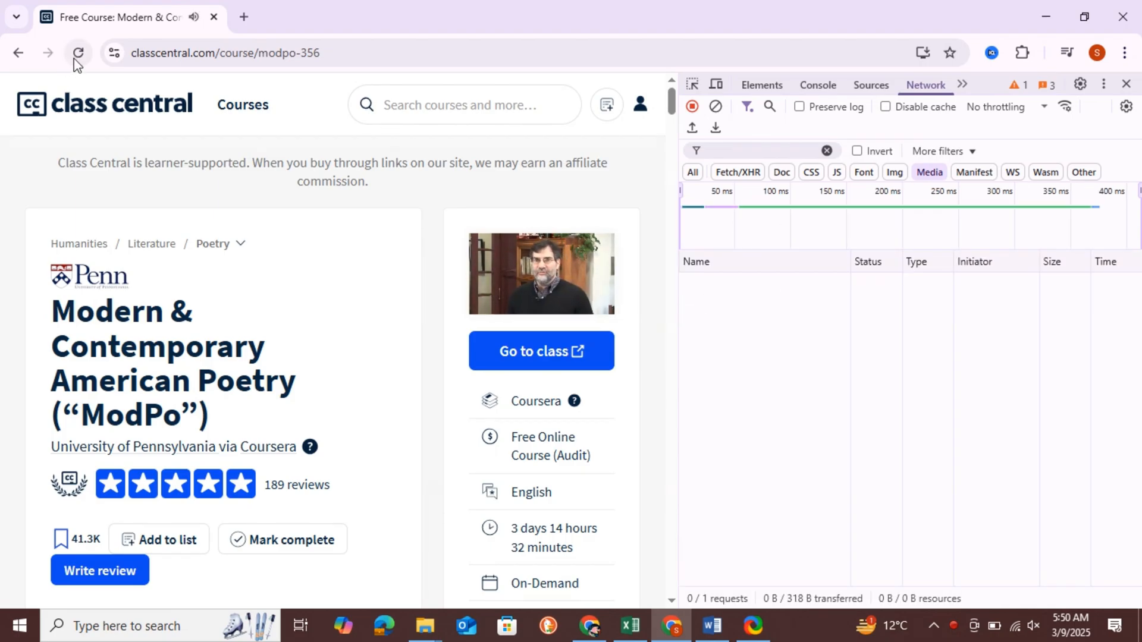
pyautogui.click(79, 51)
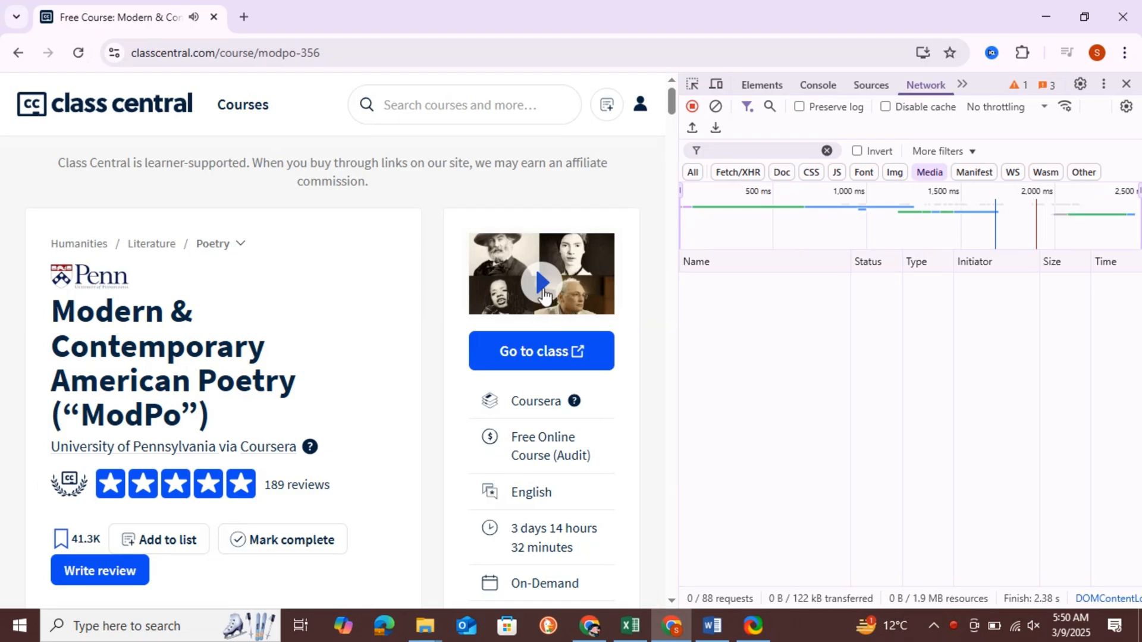
pyautogui.click(541, 282)
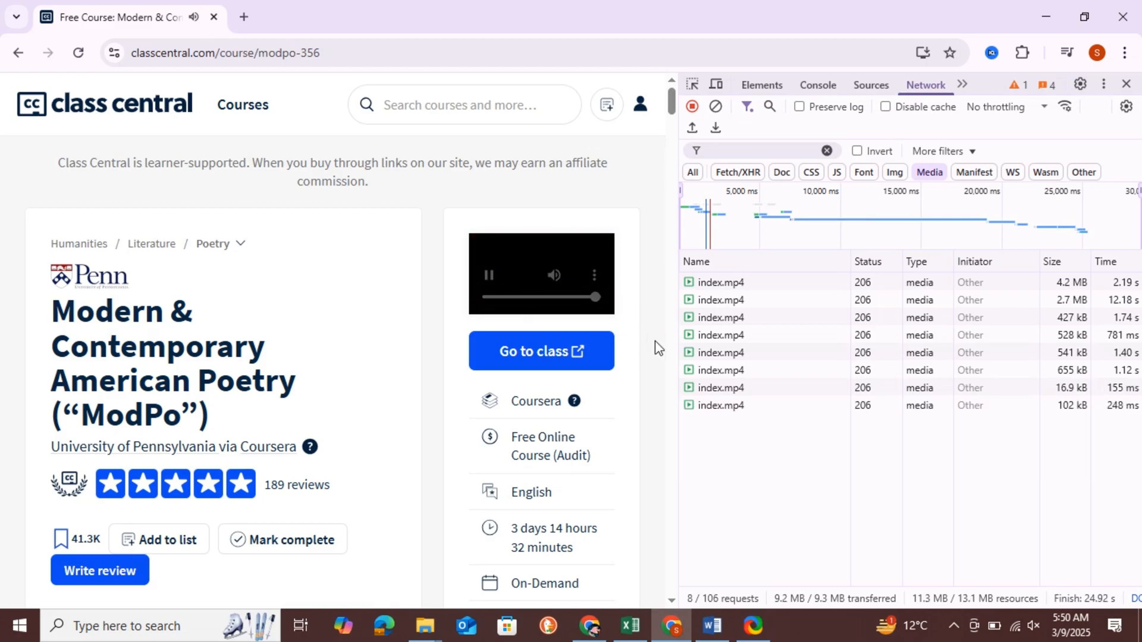
pyautogui.rightClick(721, 404)
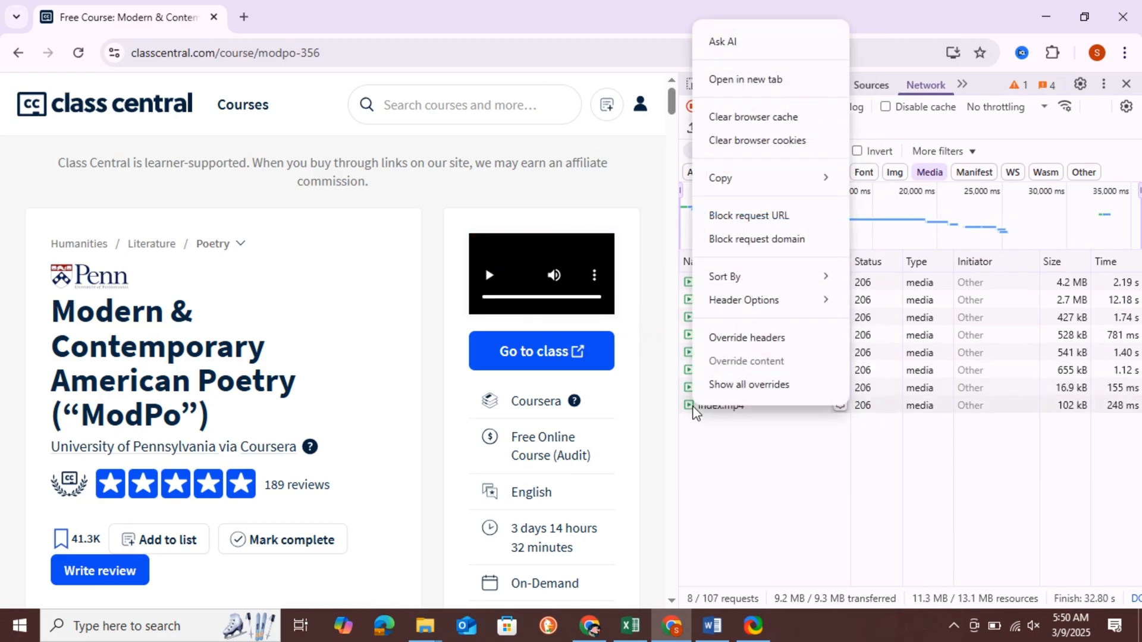
pyautogui.moveTo(743, 72)
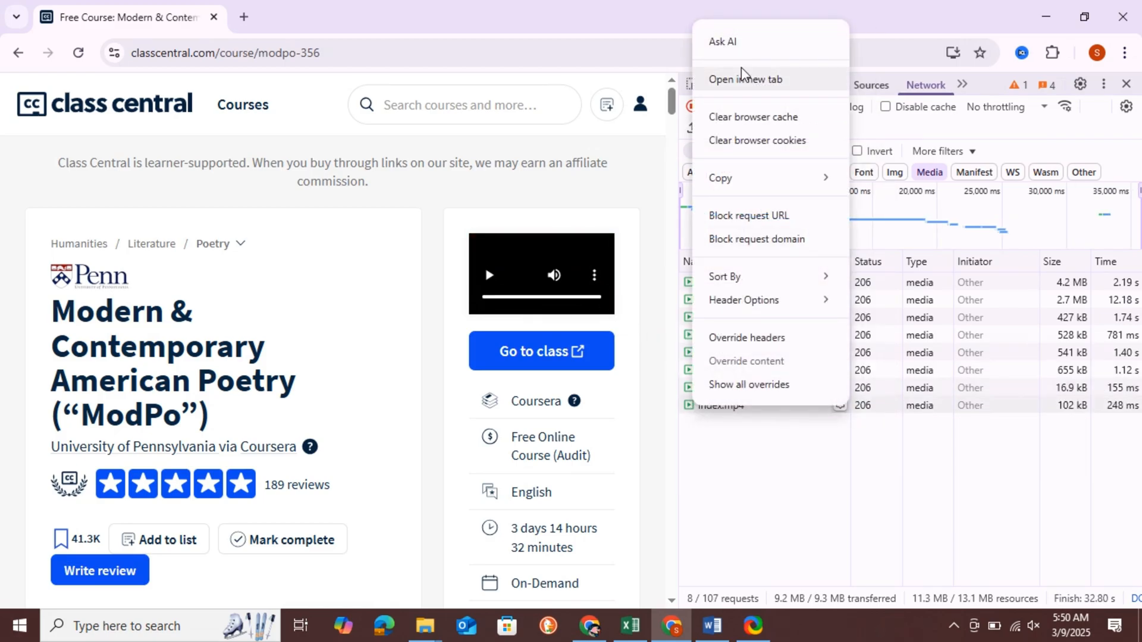
# - Open the index.mp4 video in its own tab and save it as 'new download vedio'
pyautogui.click(746, 78)
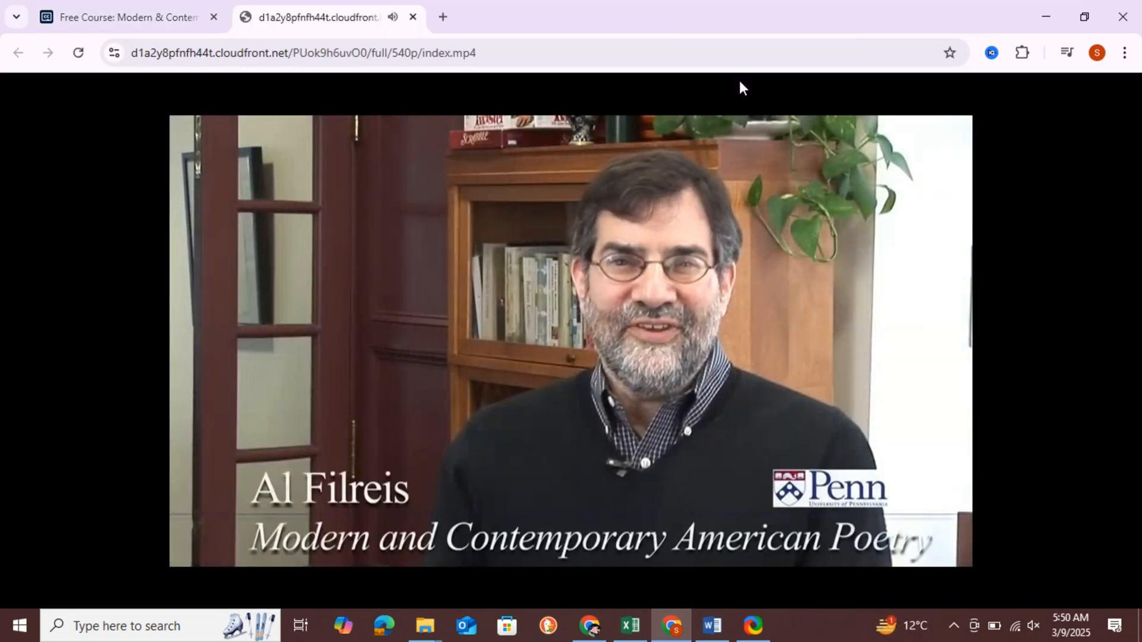
pyautogui.rightClick(609, 307)
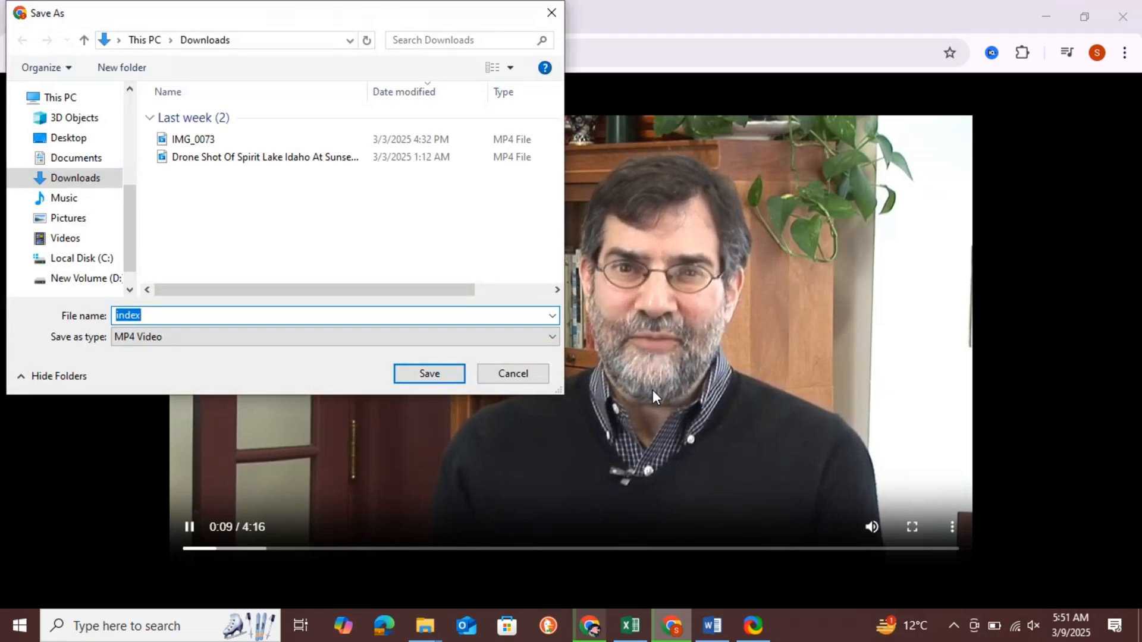
pyautogui.write('new download')
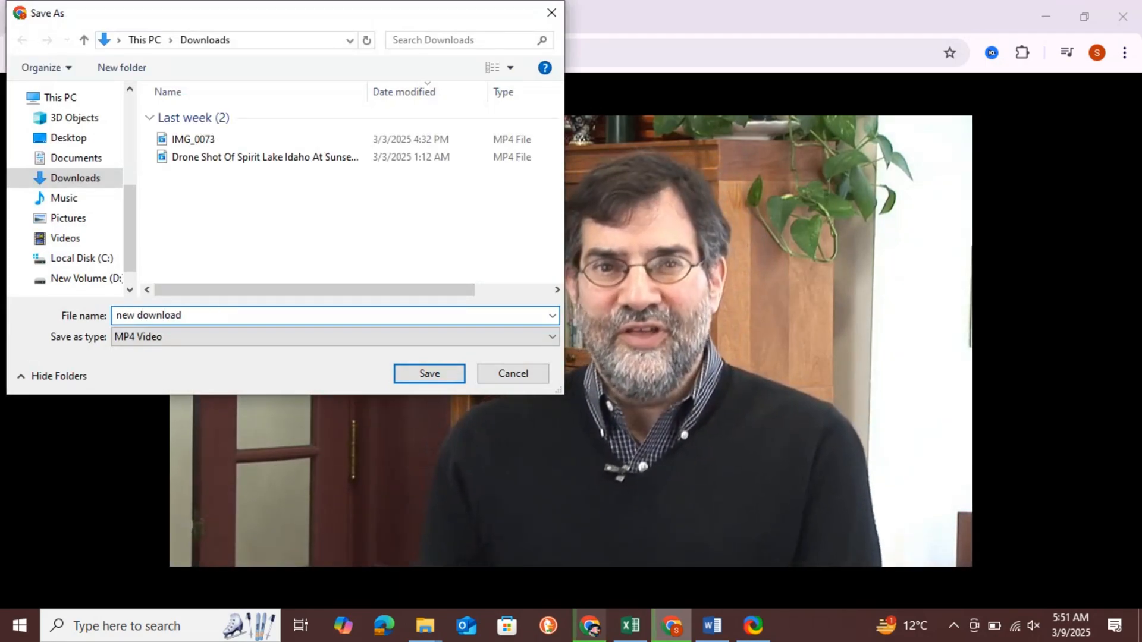
pyautogui.click(429, 373)
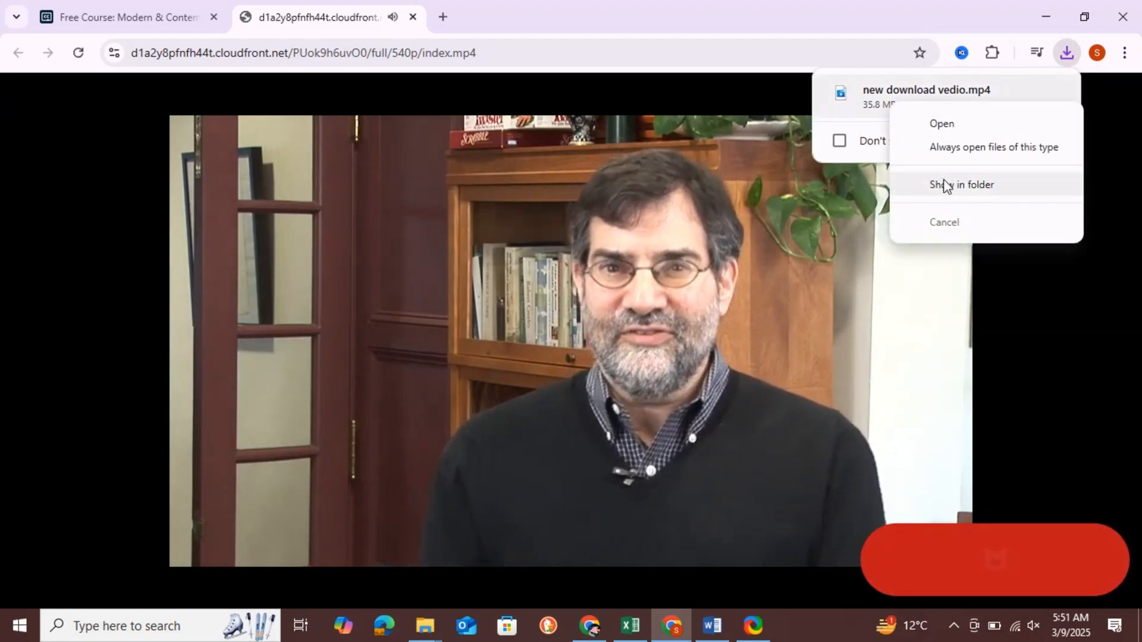
# - Show the saved video in Downloads and play it in the media player
pyautogui.click(961, 184)
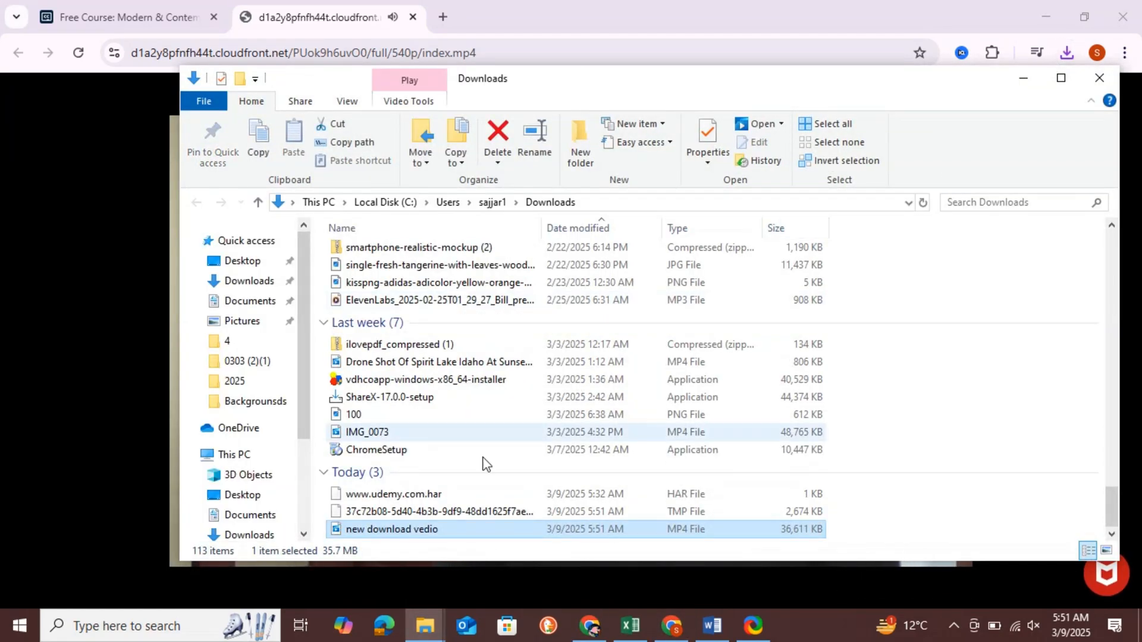
pyautogui.rightClick(391, 529)
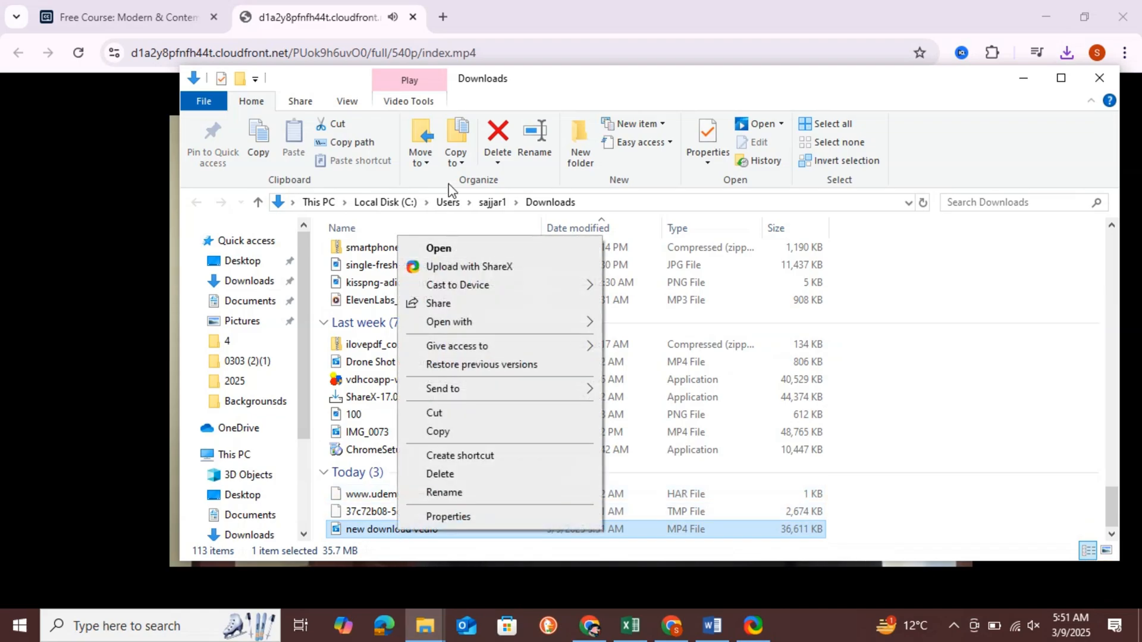
pyautogui.click(438, 248)
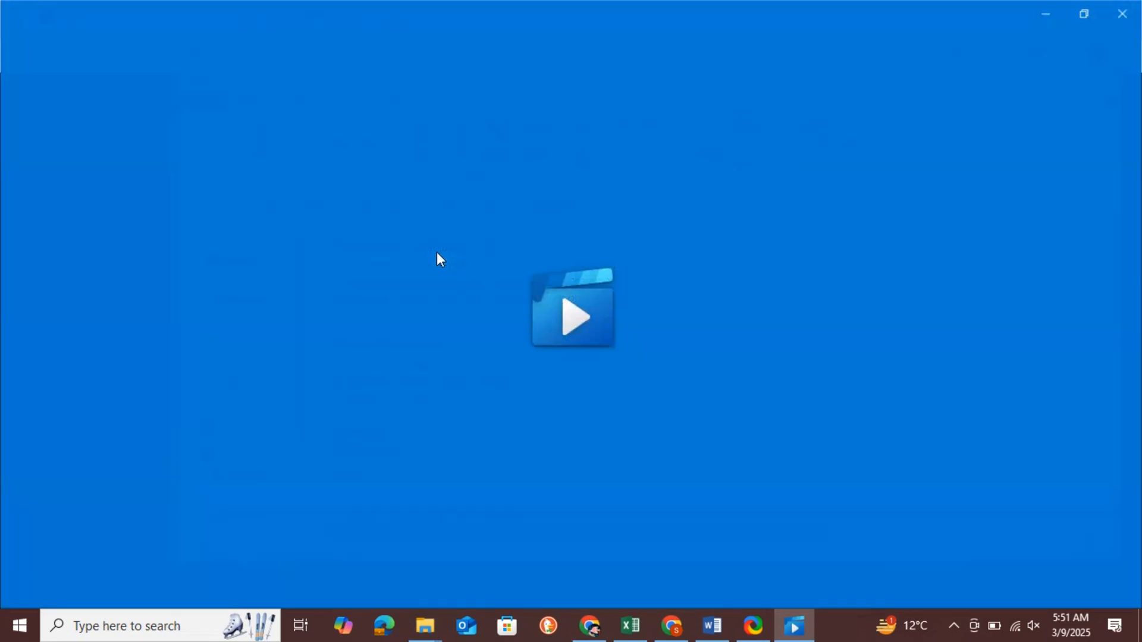
pyautogui.click(574, 317)
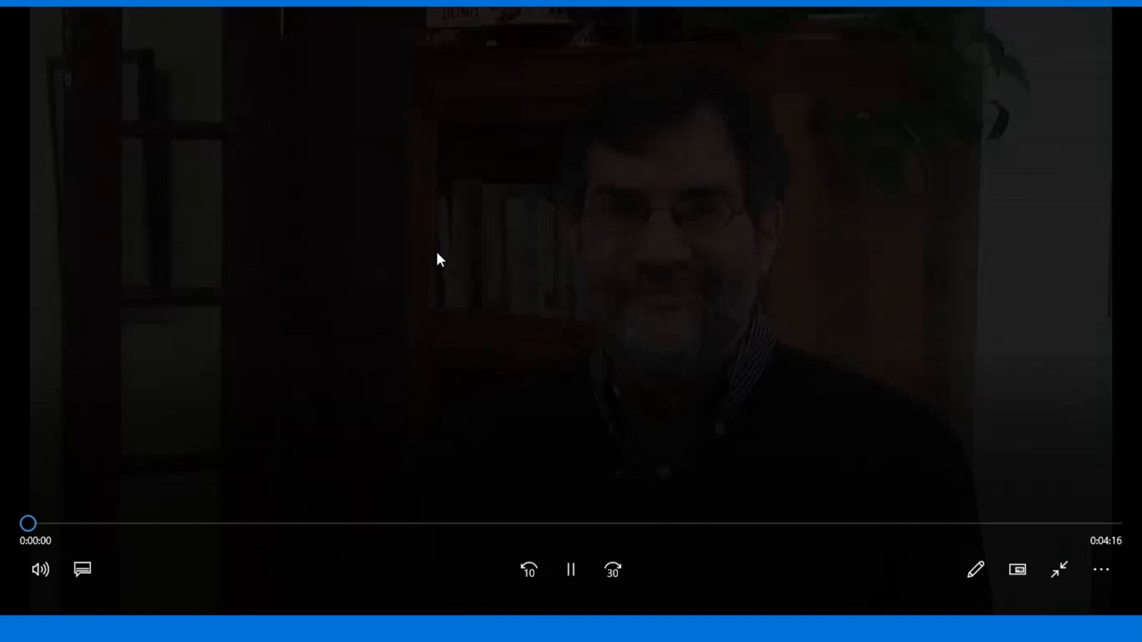